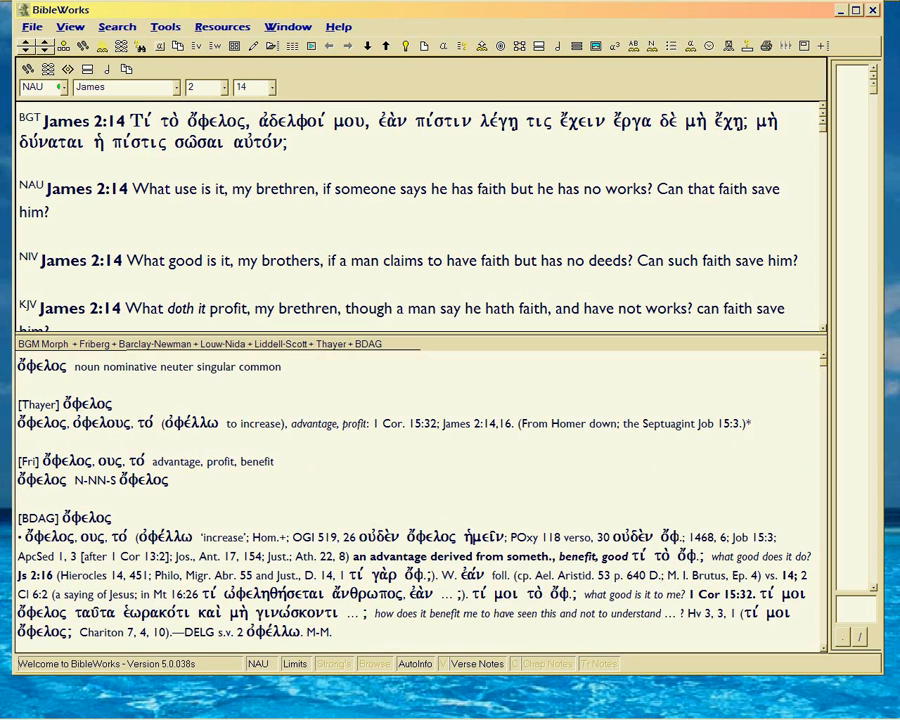
# Show the lexicon entries for ὄφελος, ἔργα and πίστιν, then Strong's data for 'faith' in the NAU.
pyautogui.click(212, 122)
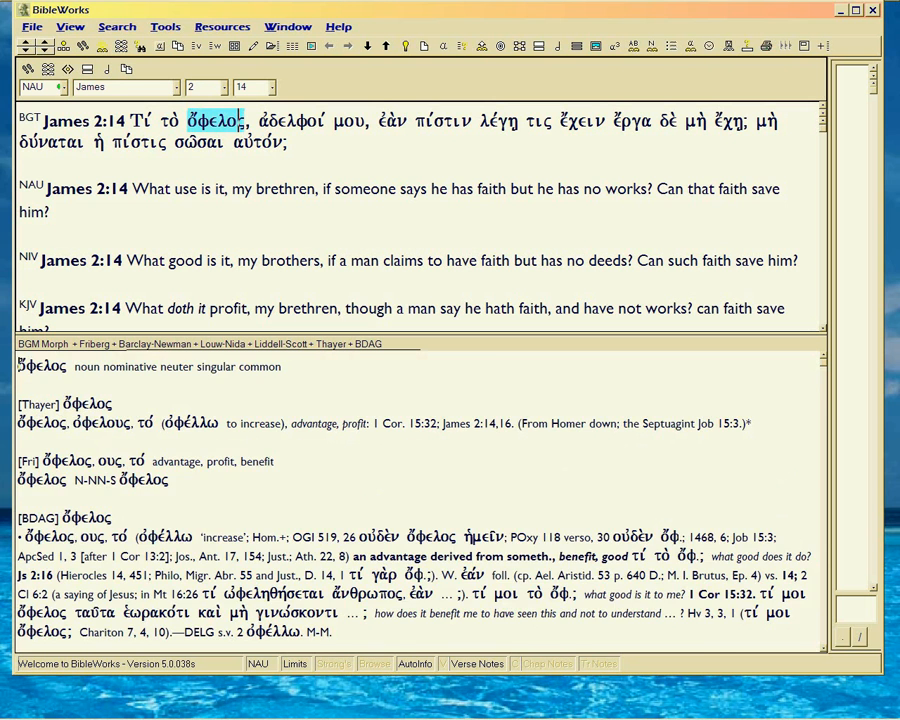
pyautogui.click(442, 122)
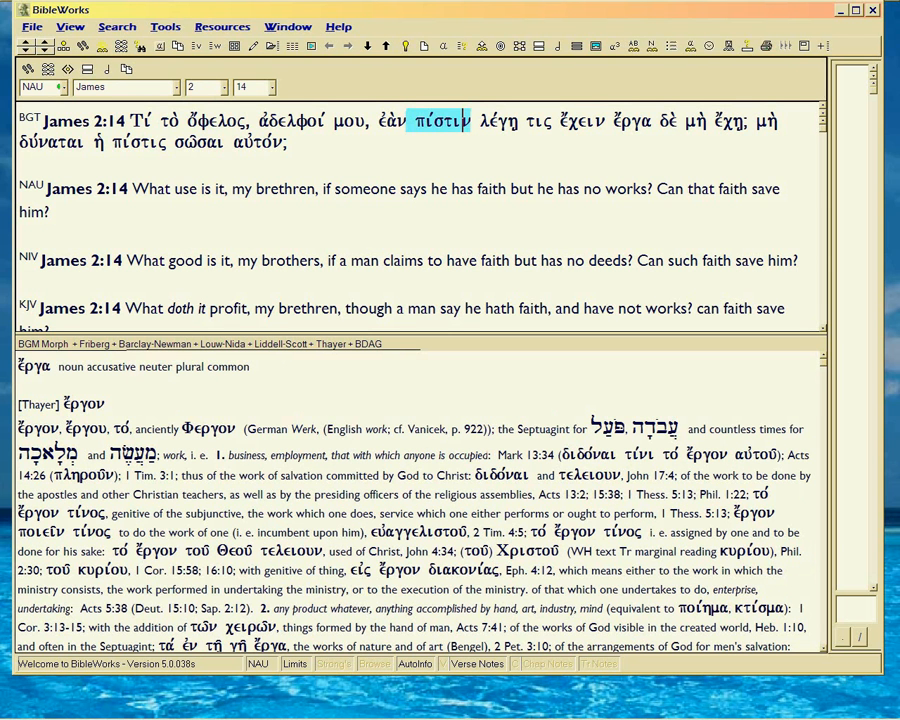
pyautogui.click(628, 122)
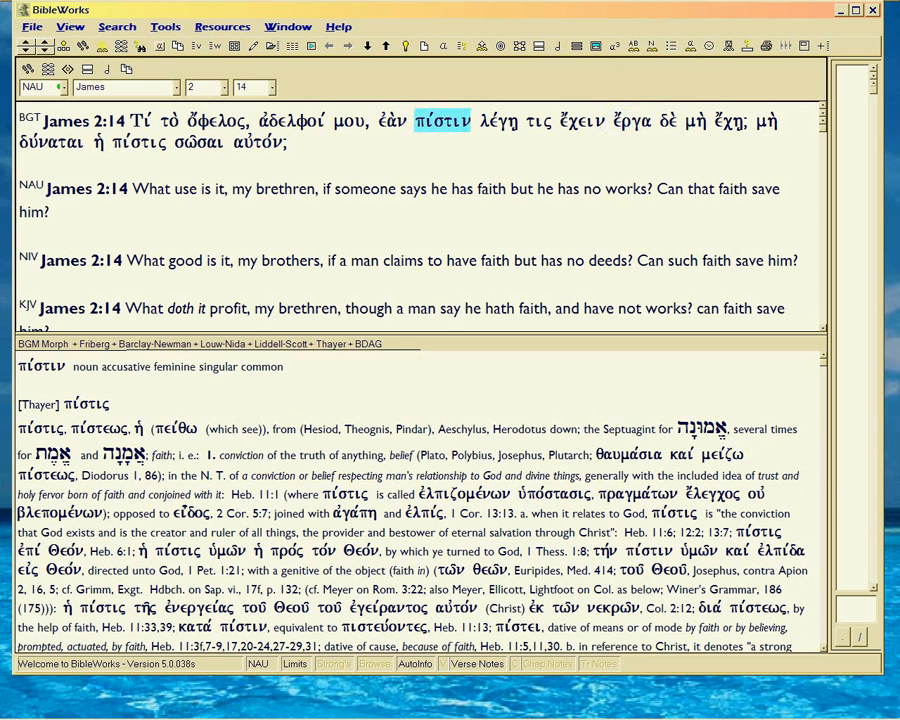
pyautogui.click(628, 122)
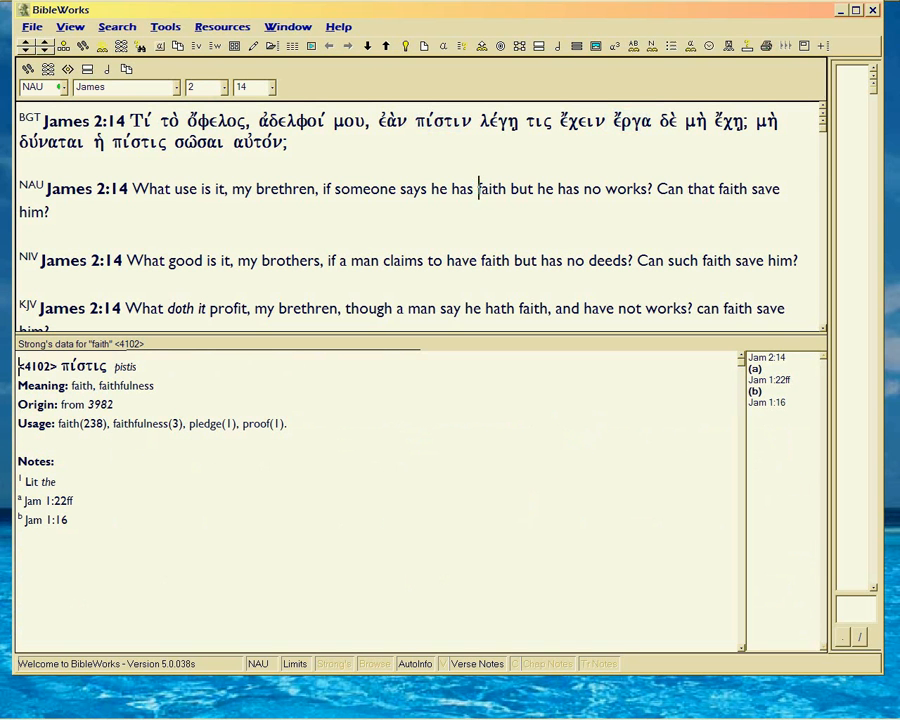
# Show the Strong's entry for 'no' (μή) and the NAU notes on James 2:14, then return to word analysis.
pyautogui.doubleClick(492, 188)
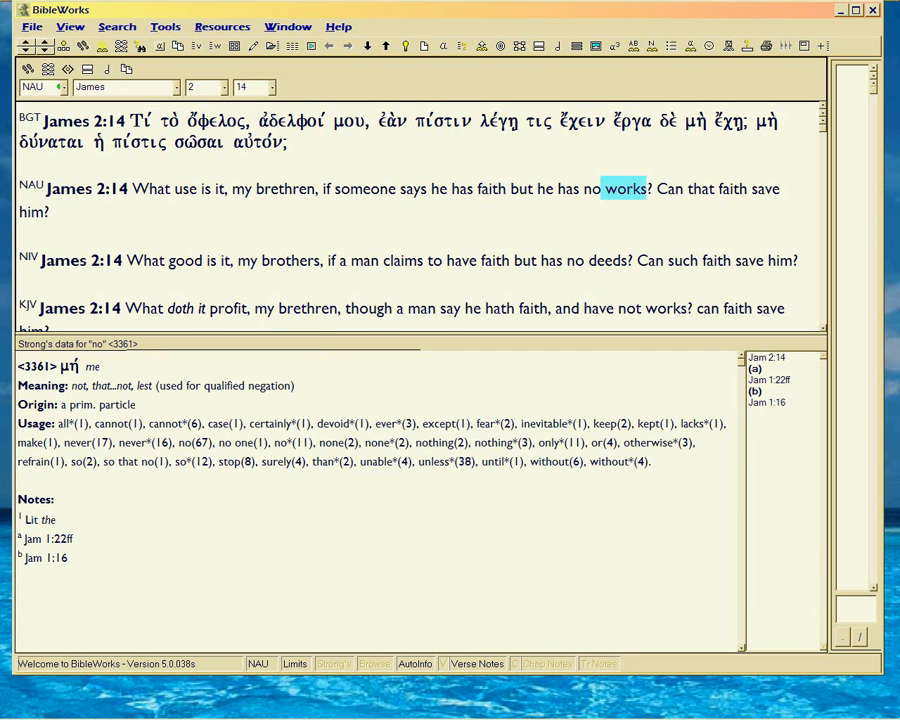
pyautogui.click(620, 188)
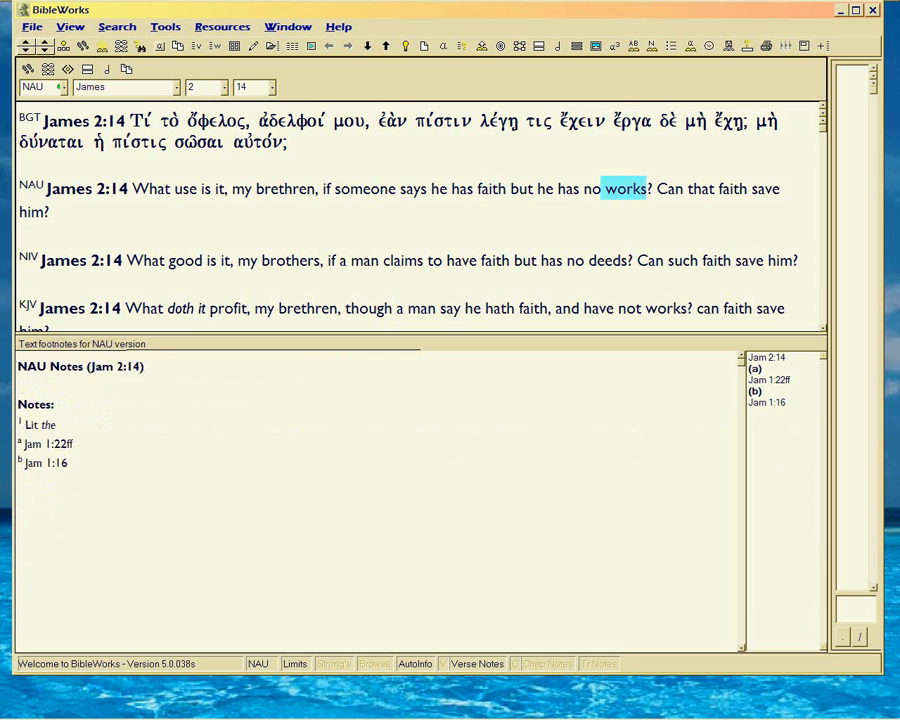
pyautogui.click(490, 188)
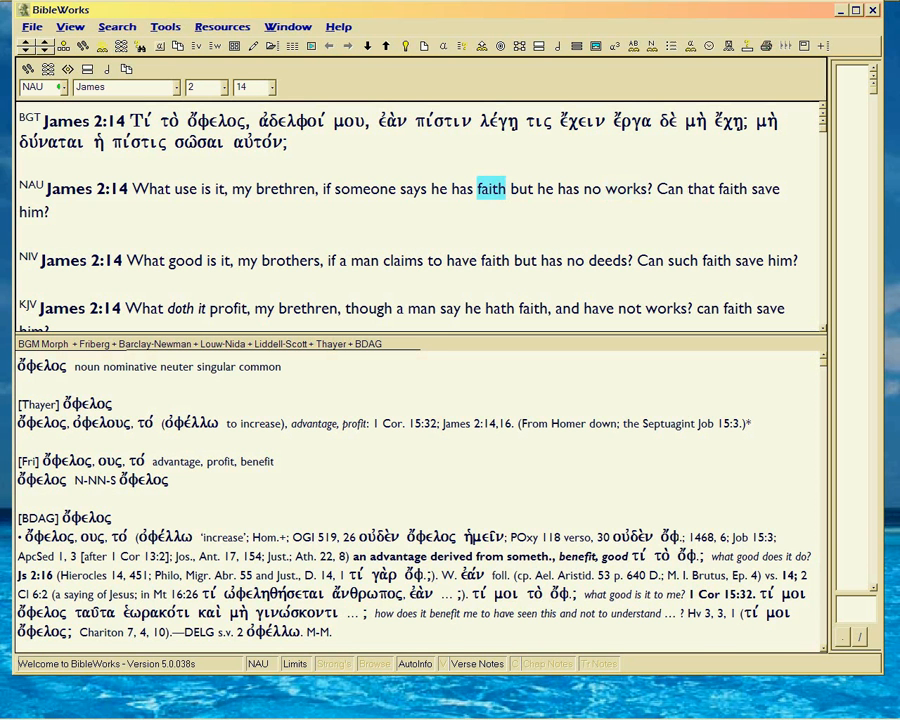
# Look up ὄφελος, πίστιν and 'save', then switch to browse mode showing James 2:14–20 in the NAU.
pyautogui.click(212, 122)
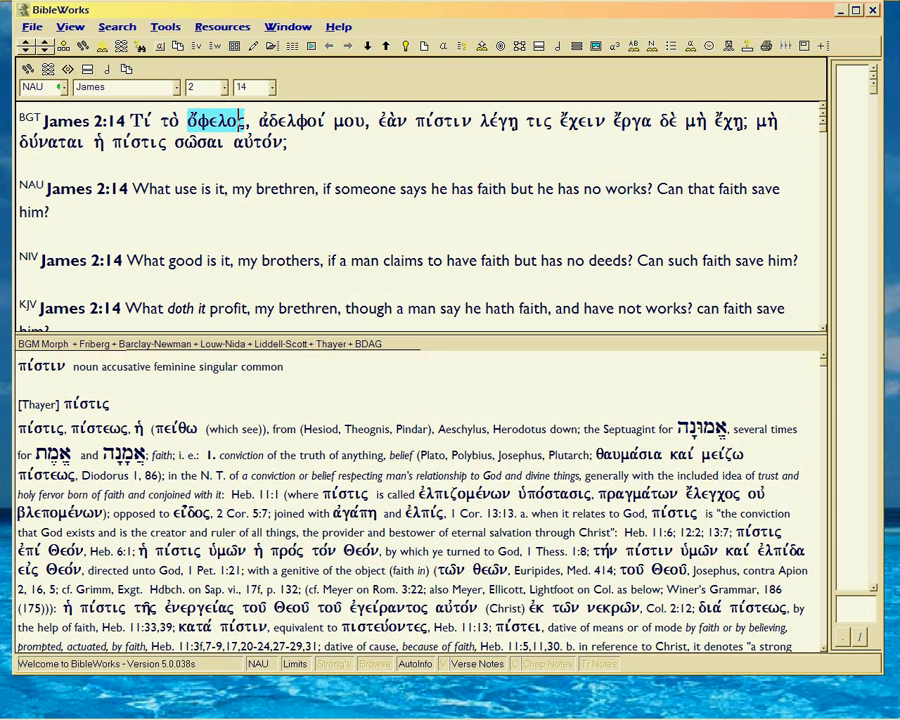
pyautogui.click(444, 122)
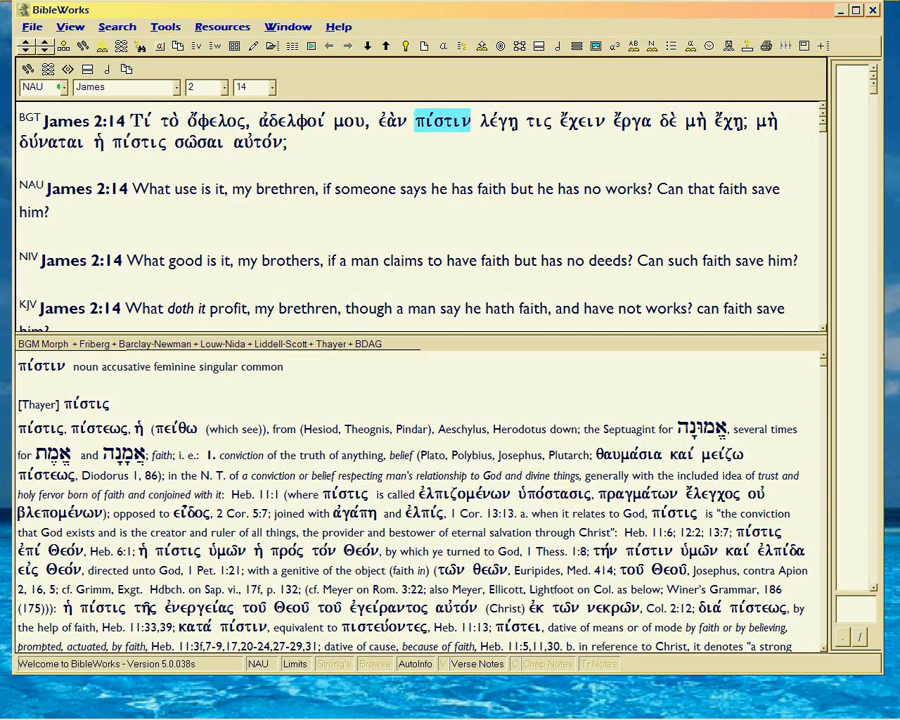
pyautogui.click(628, 122)
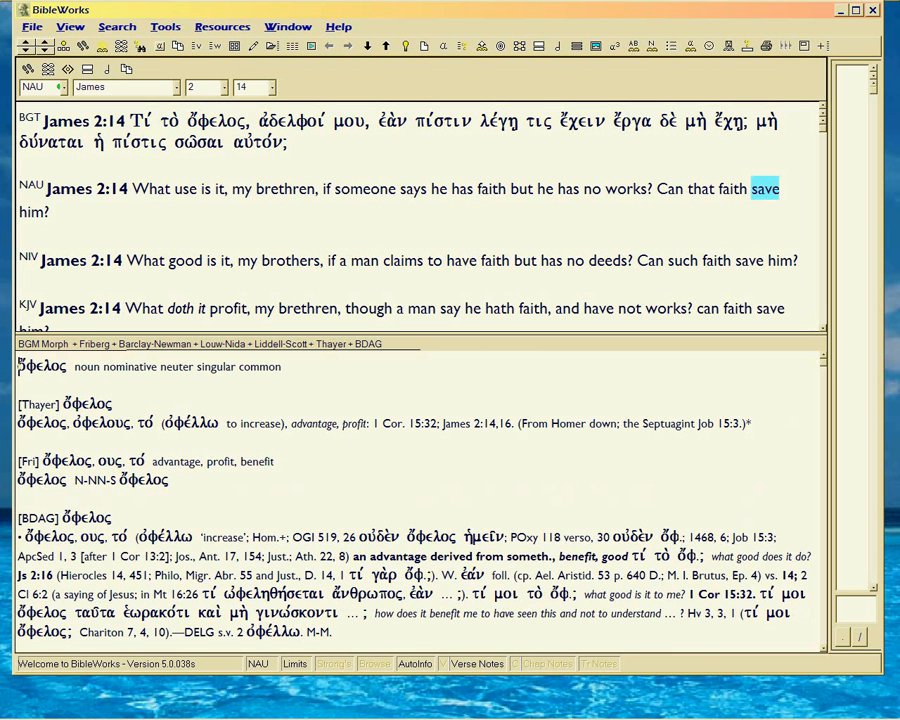
pyautogui.click(216, 122)
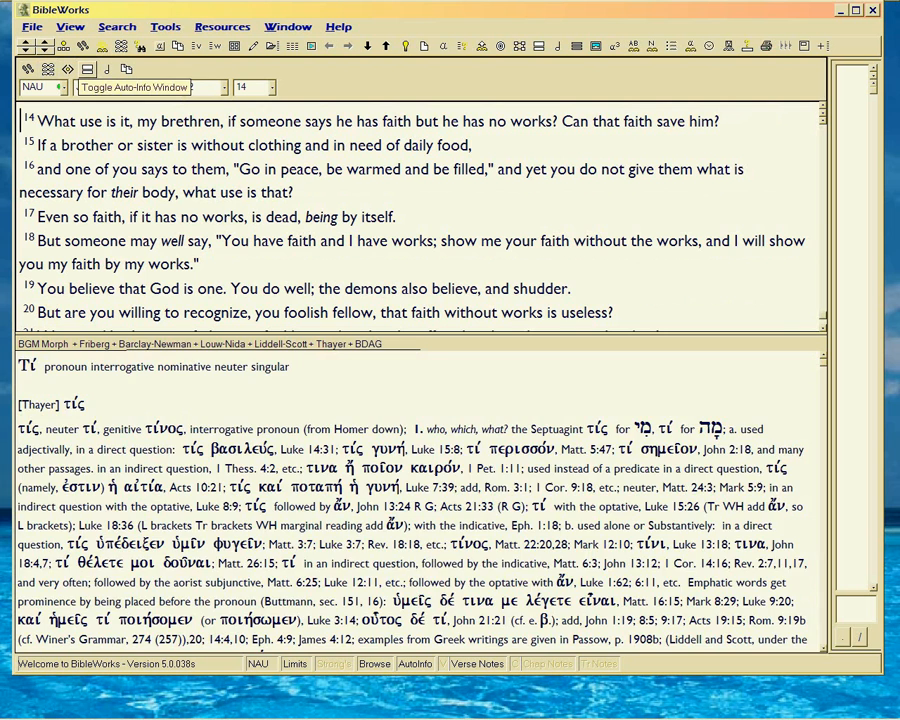
# Switch the display version to KJV and show the Geneva notes for James 2:14.
pyautogui.click(90, 122)
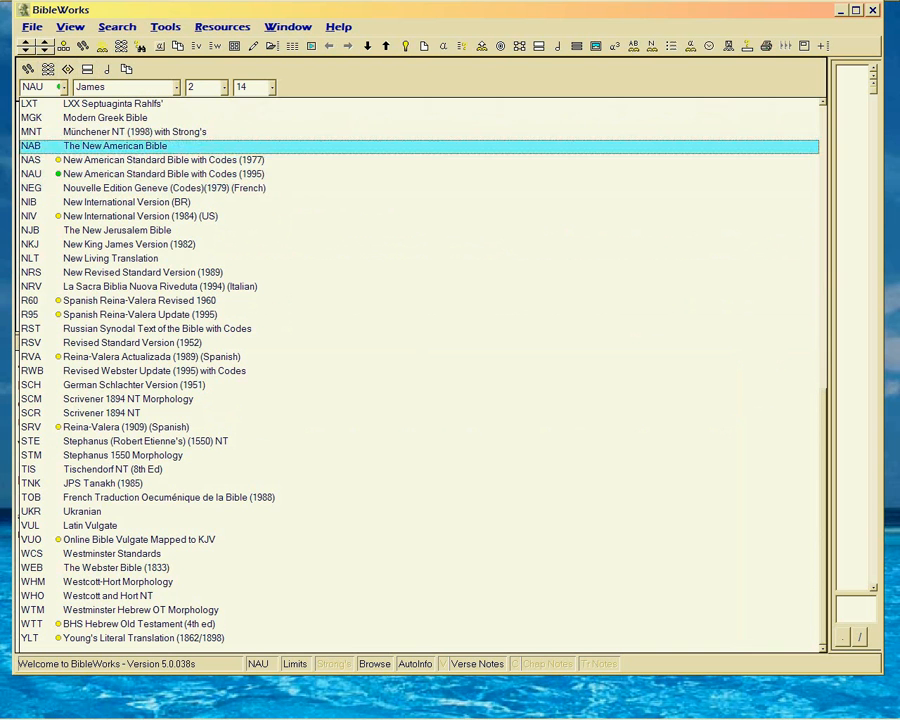
pyautogui.click(200, 272)
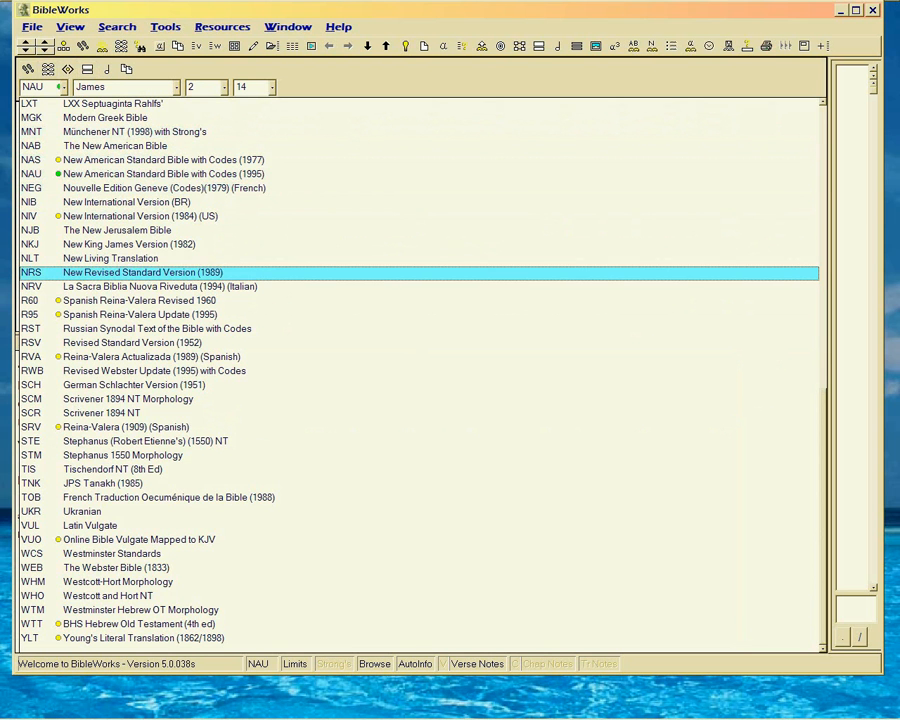
pyautogui.scroll(3)
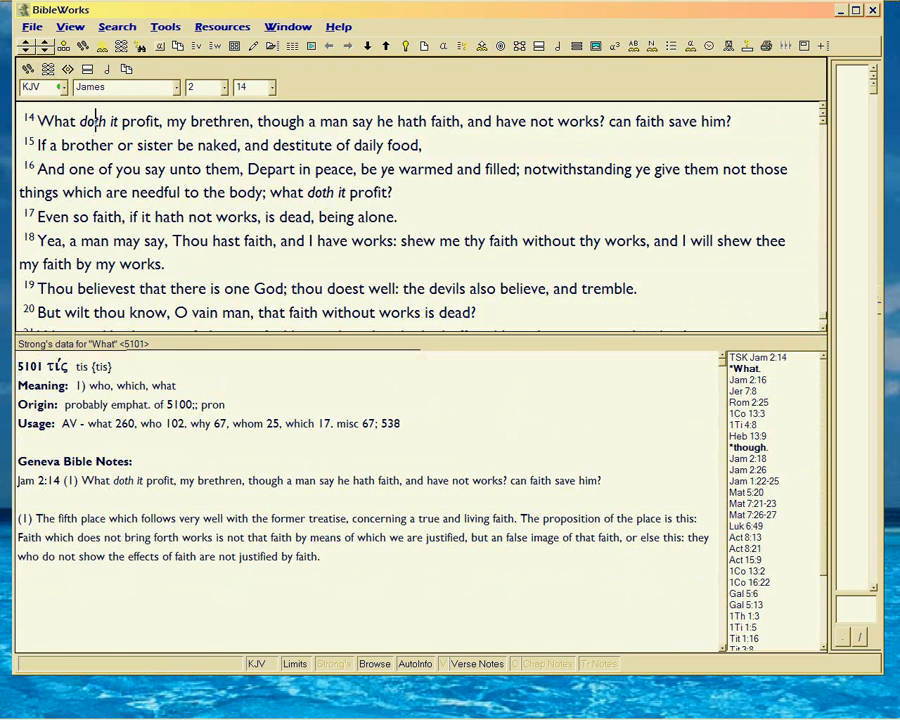
pyautogui.click(62, 88)
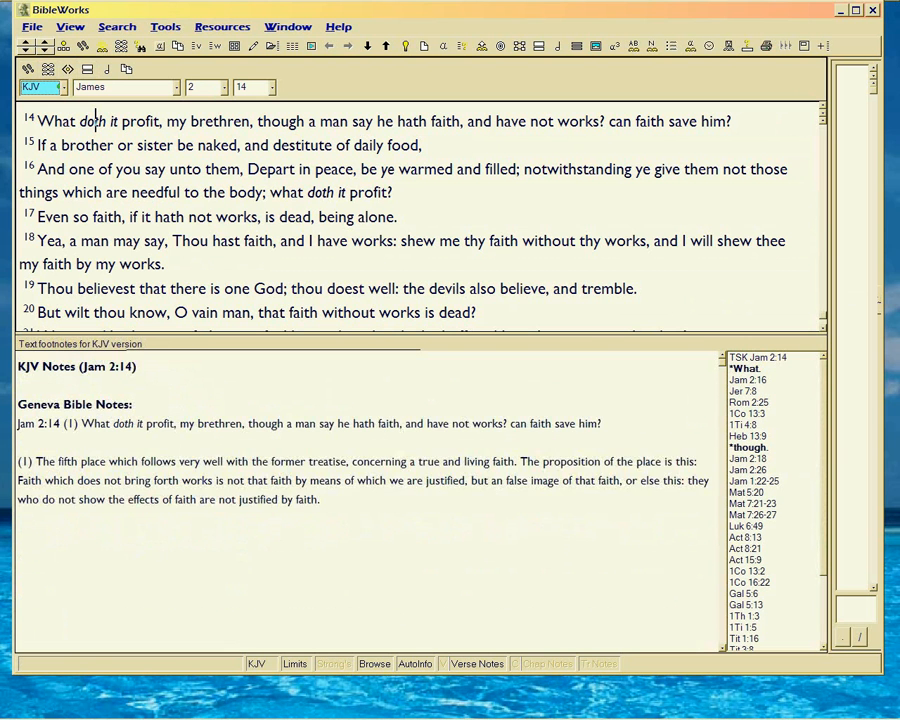
# Show Strong's entries for works, can not, faith, save and profit in James 2:14, then go to James 2:1.
pyautogui.click(54, 122)
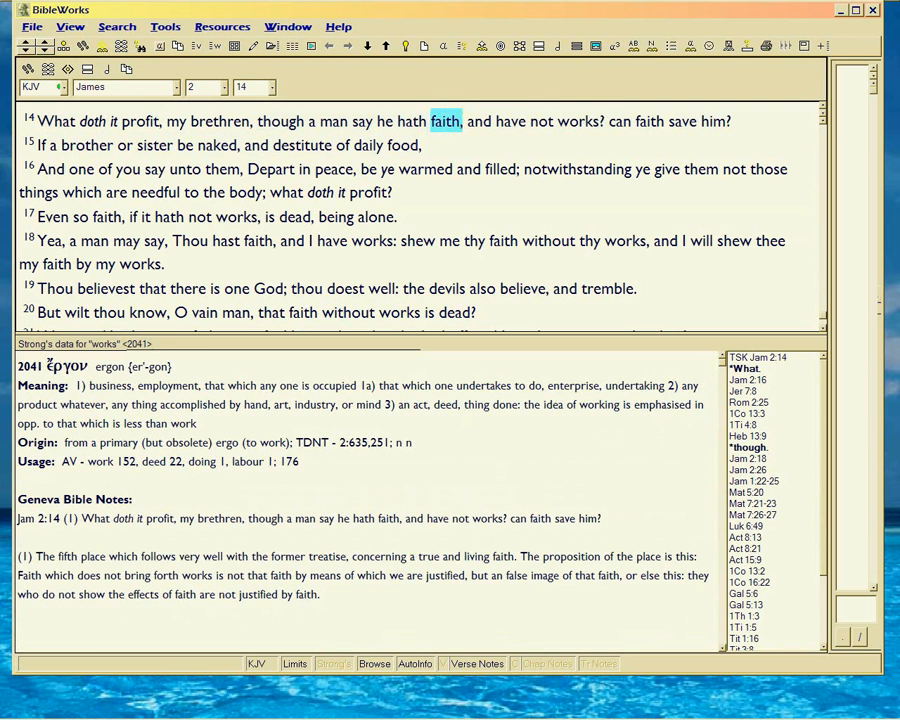
pyautogui.click(572, 122)
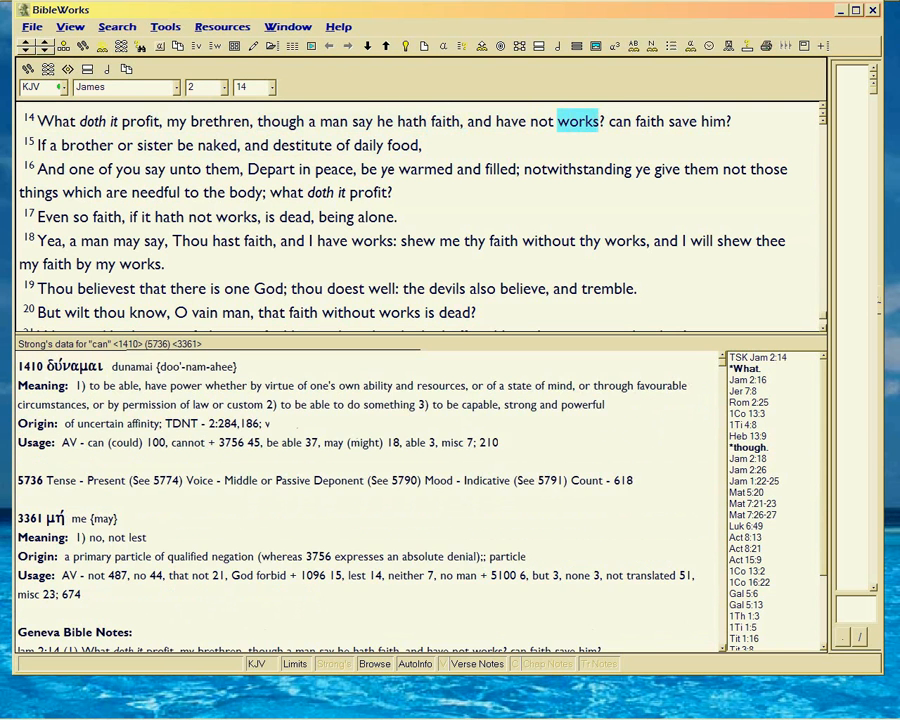
pyautogui.click(650, 122)
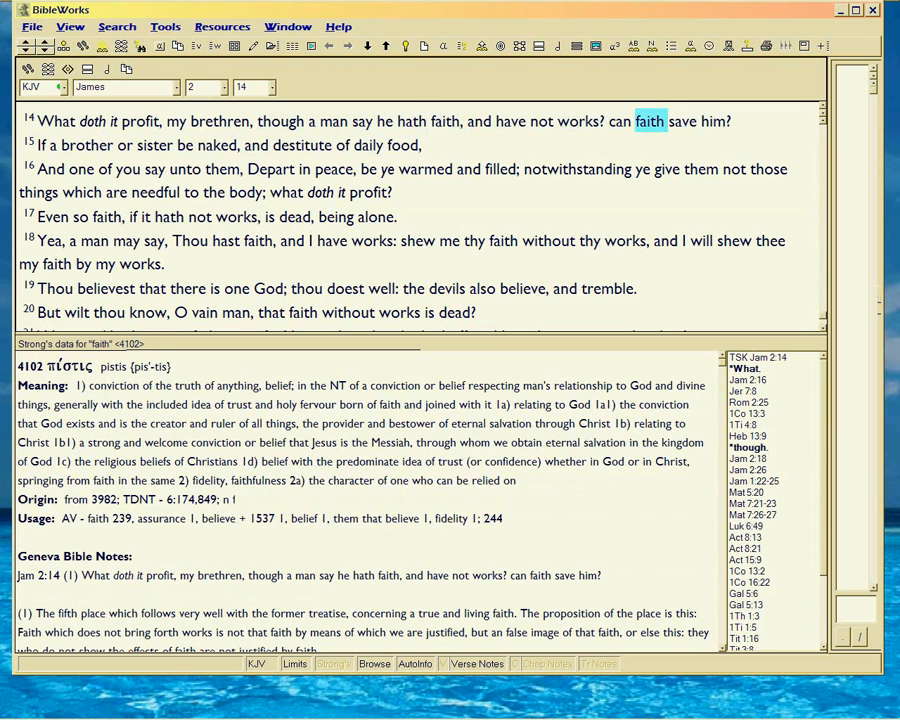
pyautogui.click(684, 122)
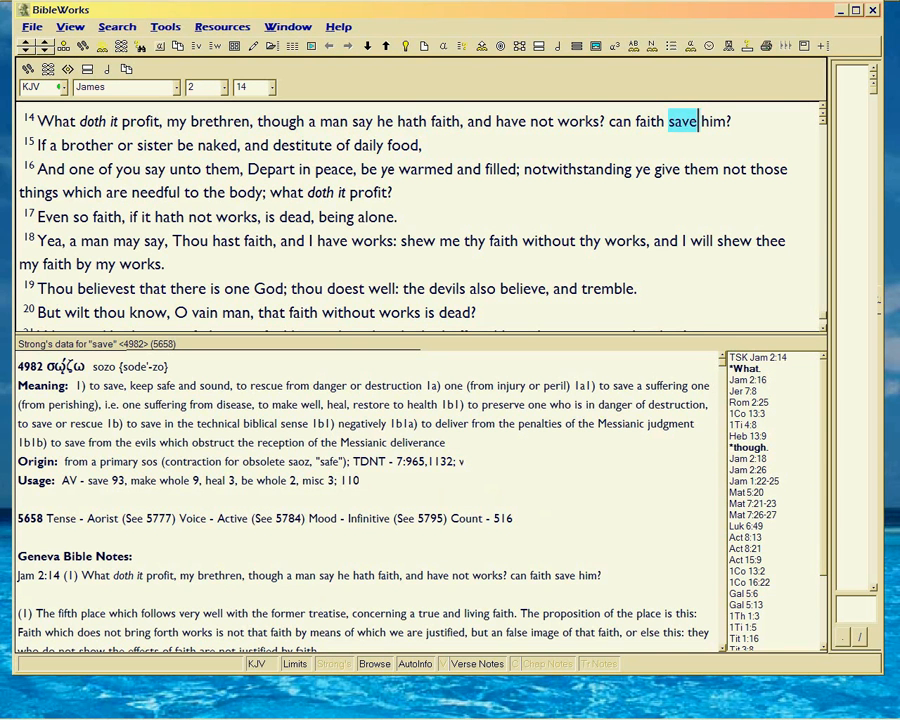
pyautogui.click(652, 122)
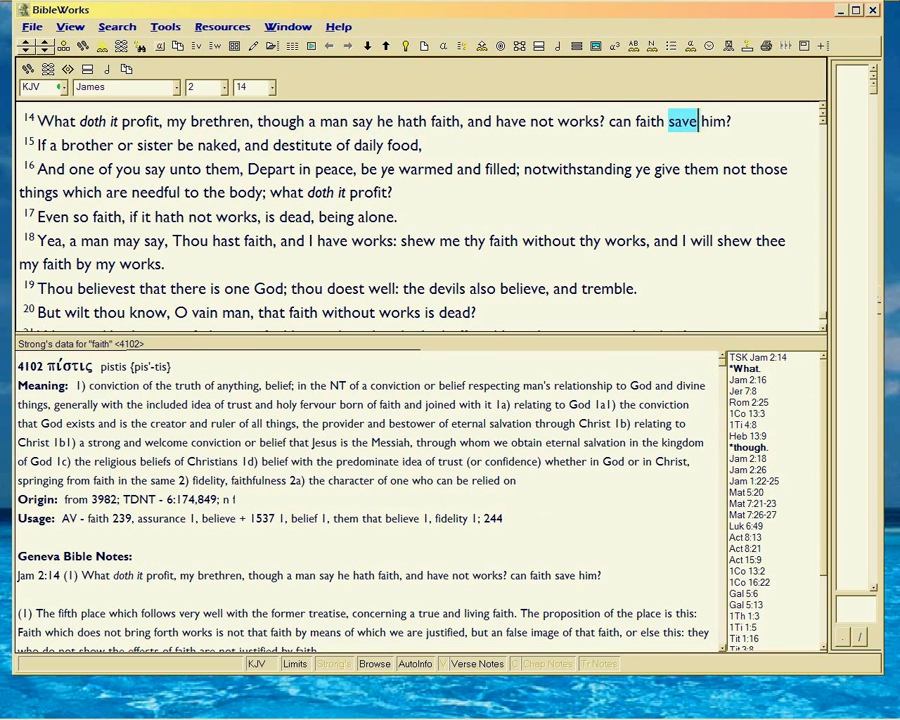
pyautogui.click(444, 122)
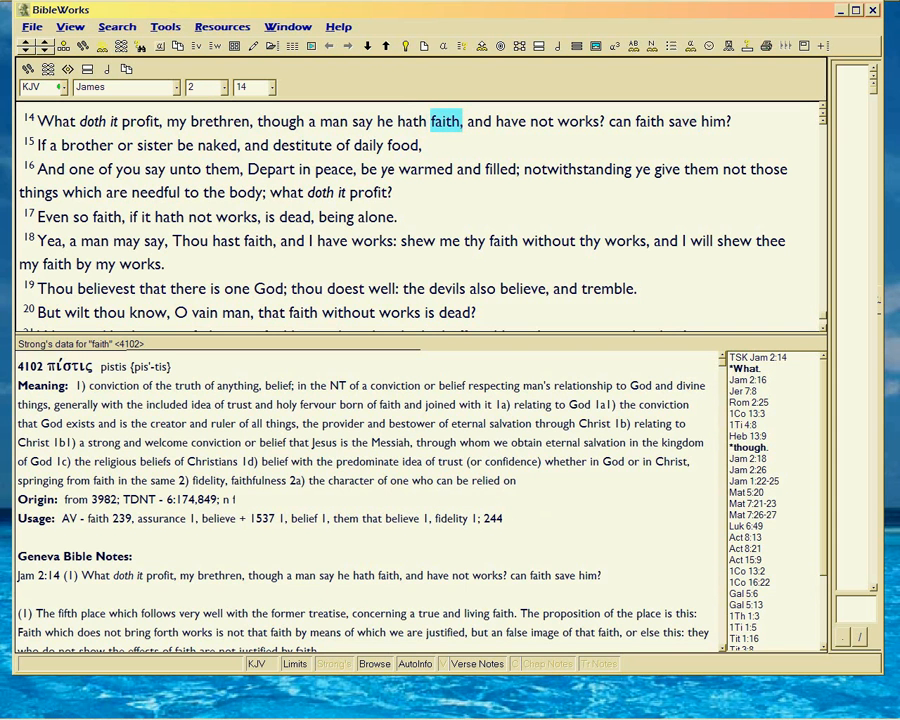
pyautogui.click(140, 122)
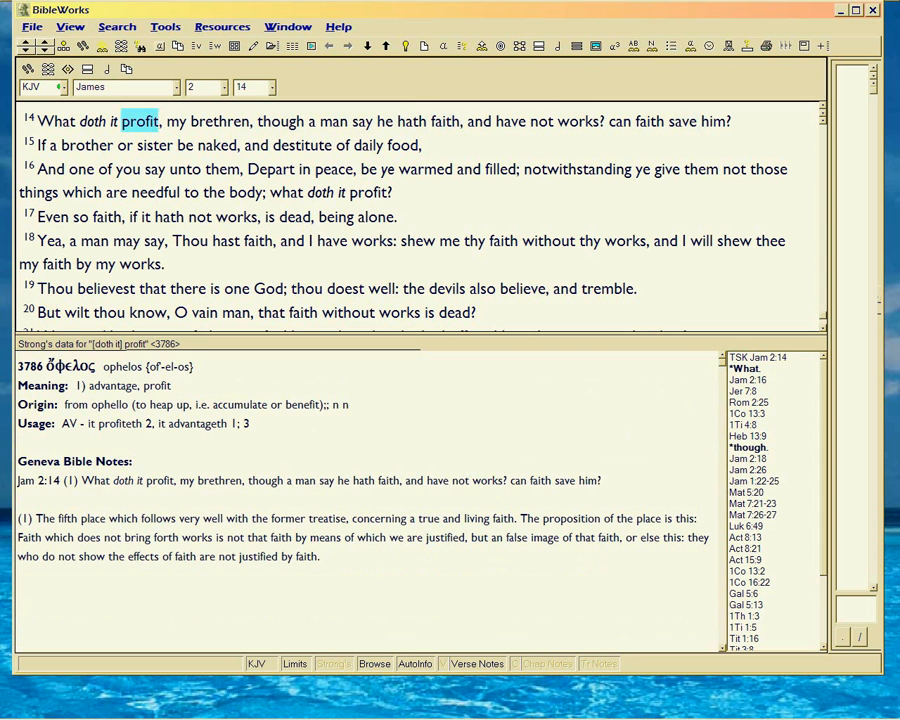
pyautogui.click(564, 122)
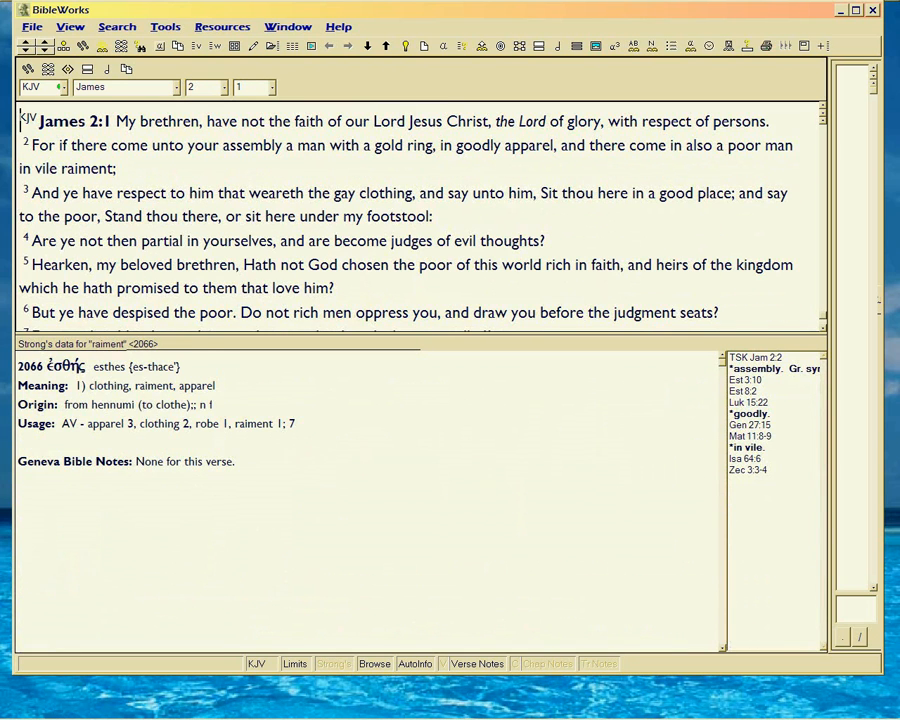
# Look up 'notwithstanding' in James 2:16 and mark the phrase 'Depart in peace, be ye warmed and filled'.
pyautogui.click(616, 122)
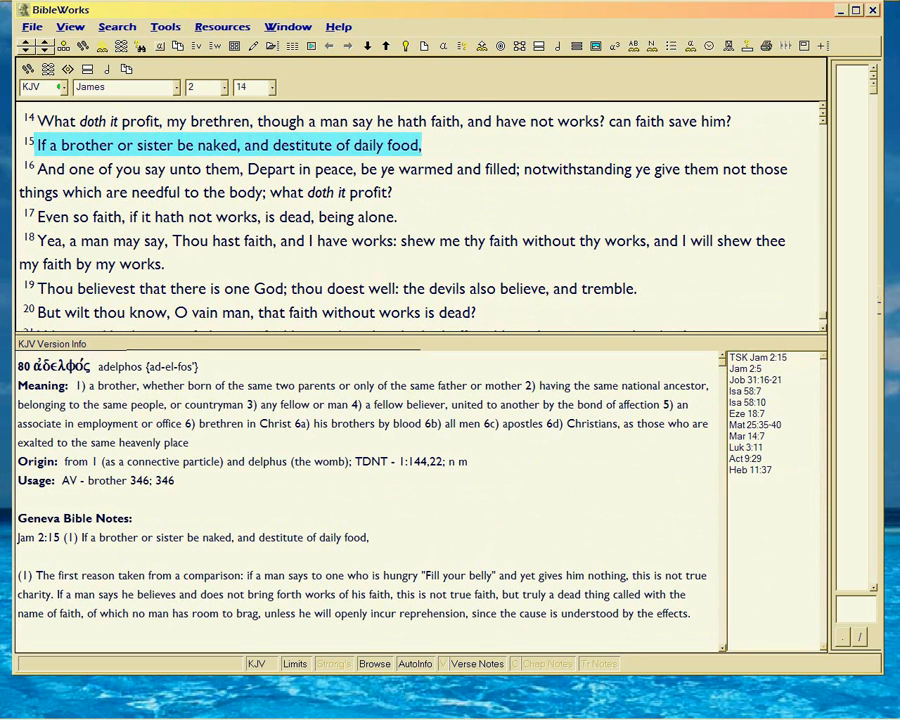
pyautogui.click(240, 168)
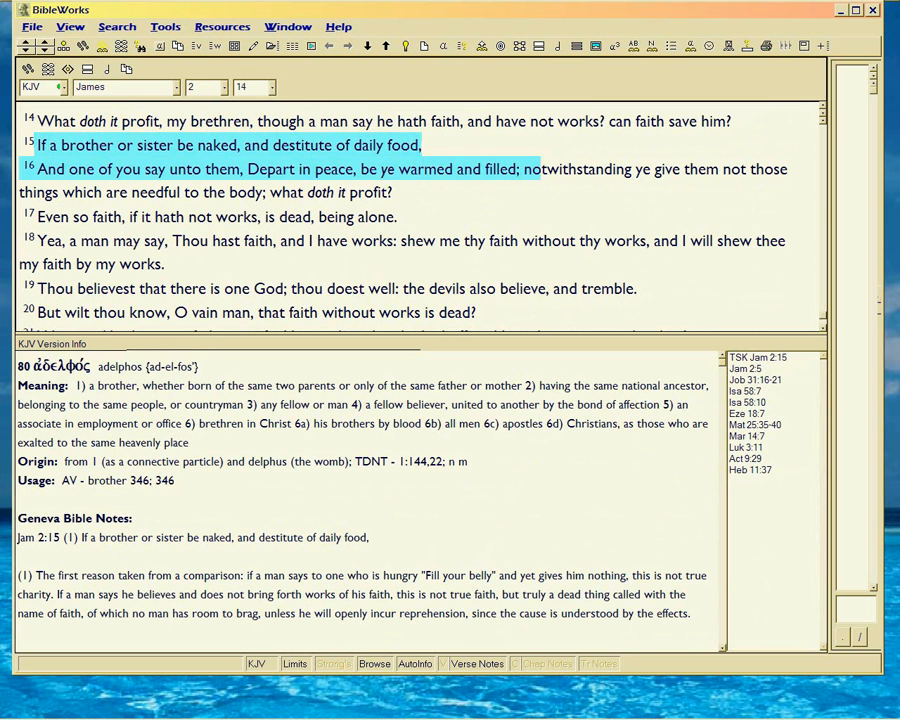
pyautogui.click(550, 168)
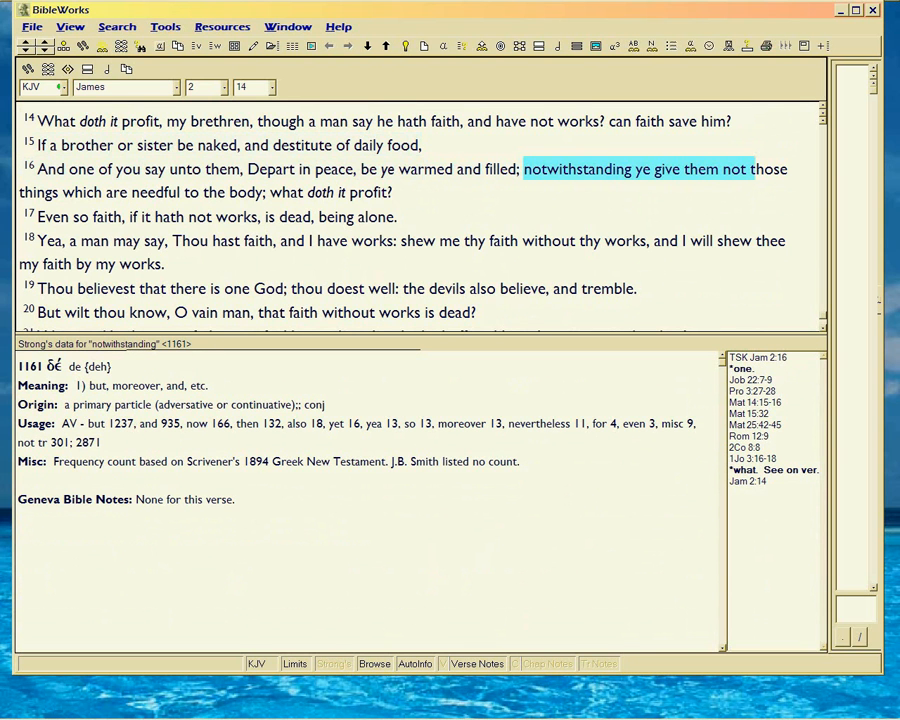
pyautogui.moveTo(756, 168); pyautogui.dragTo(390, 192)
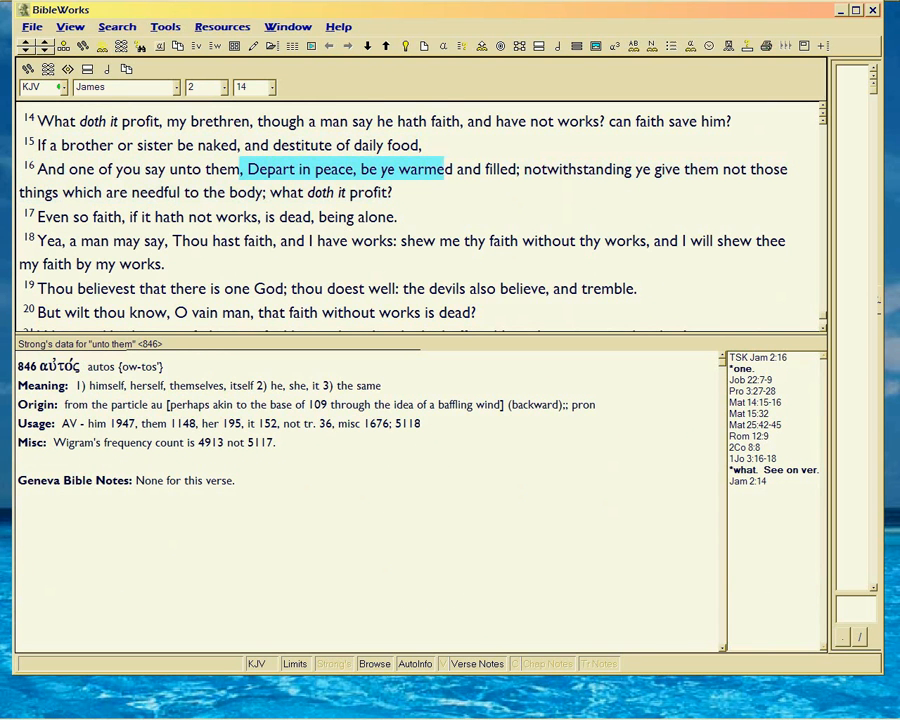
pyautogui.click(496, 168)
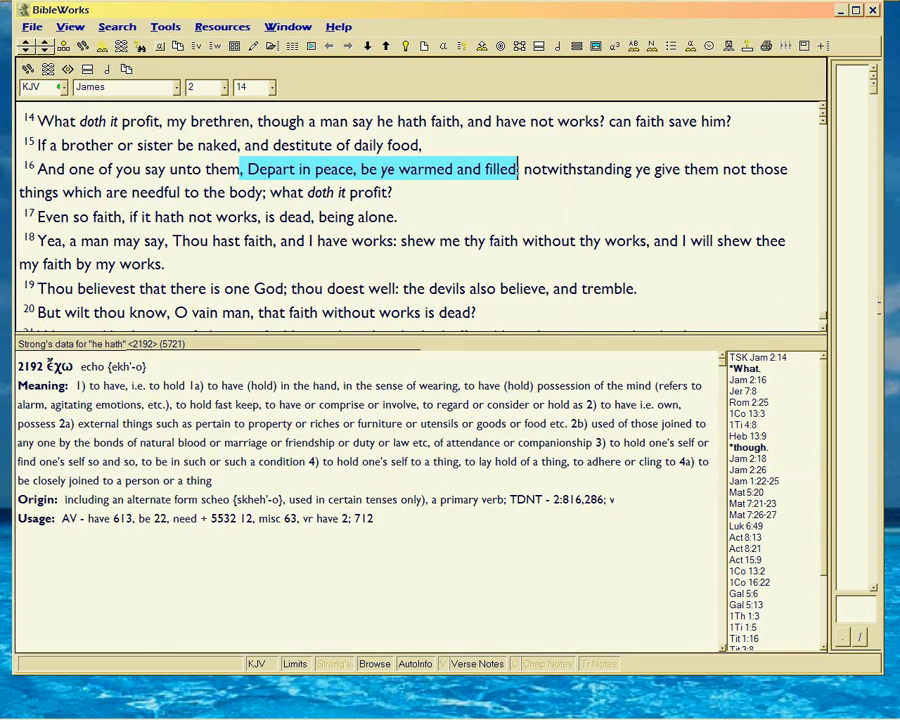
# Show Strong's entries for 'needful', 'Depart' and 'filled', mark verse 16, then go to James 2:1.
pyautogui.click(444, 122)
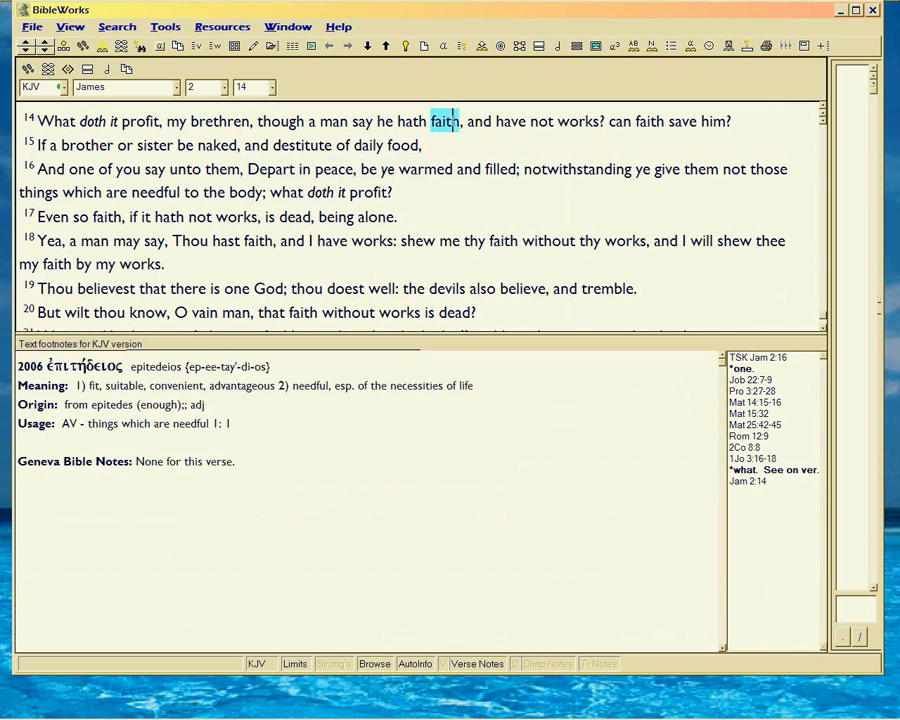
pyautogui.click(268, 168)
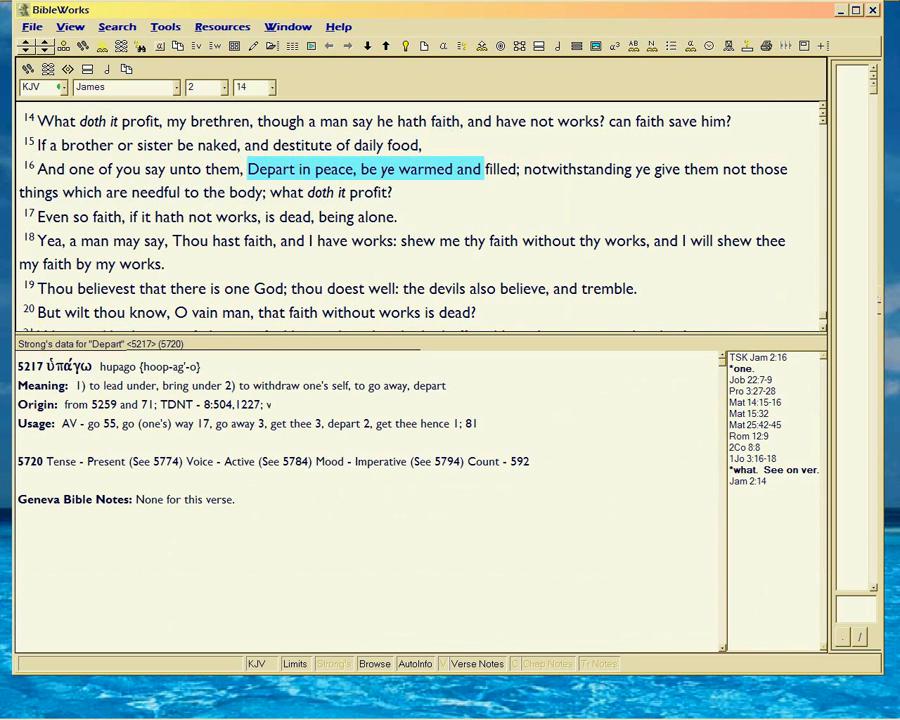
pyautogui.click(502, 168)
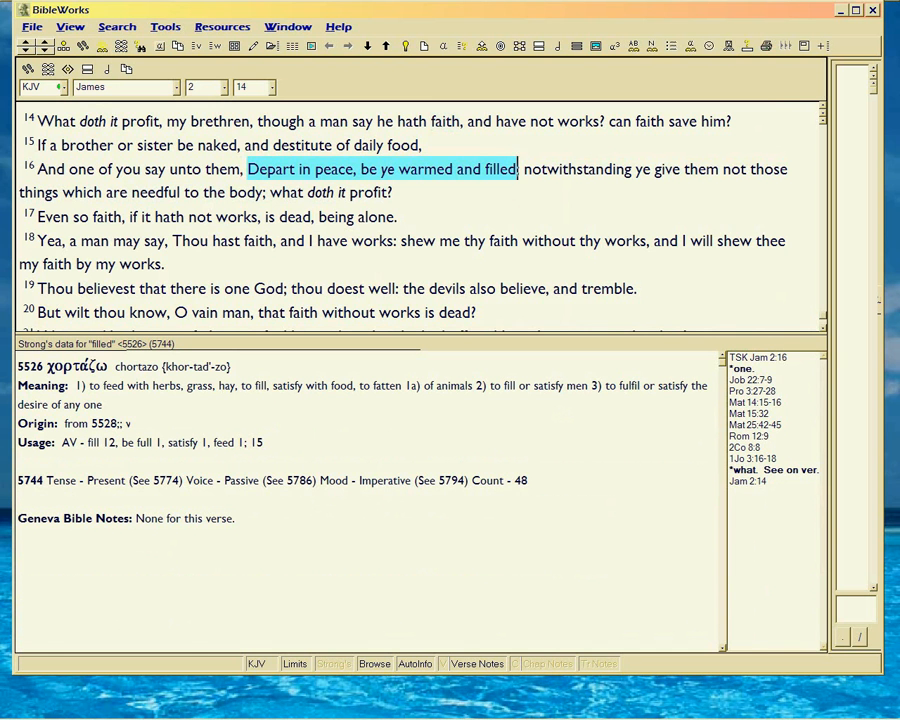
pyautogui.click(444, 122)
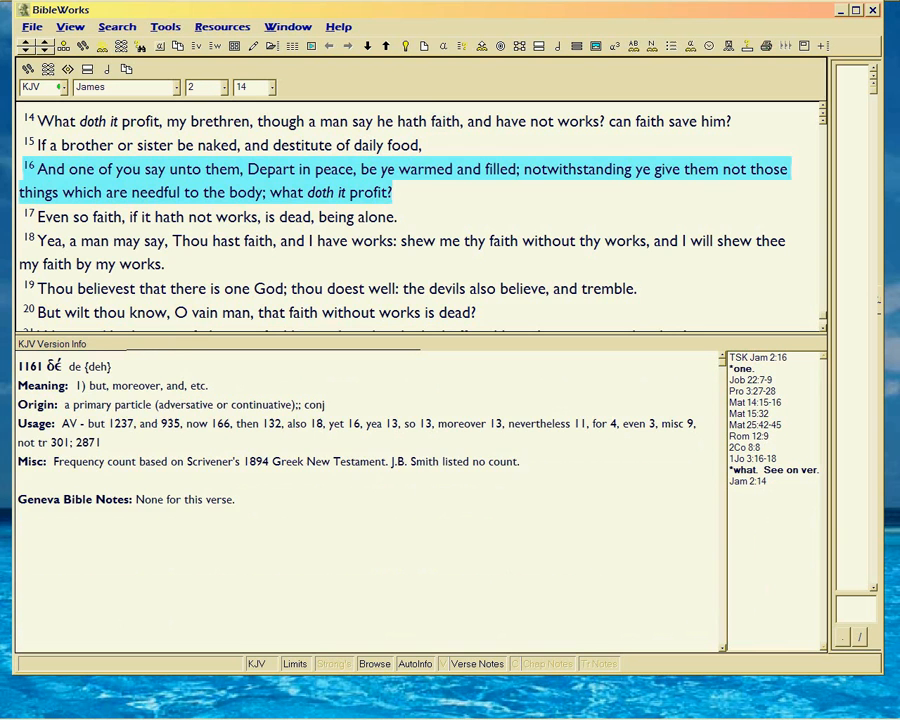
pyautogui.click(376, 192)
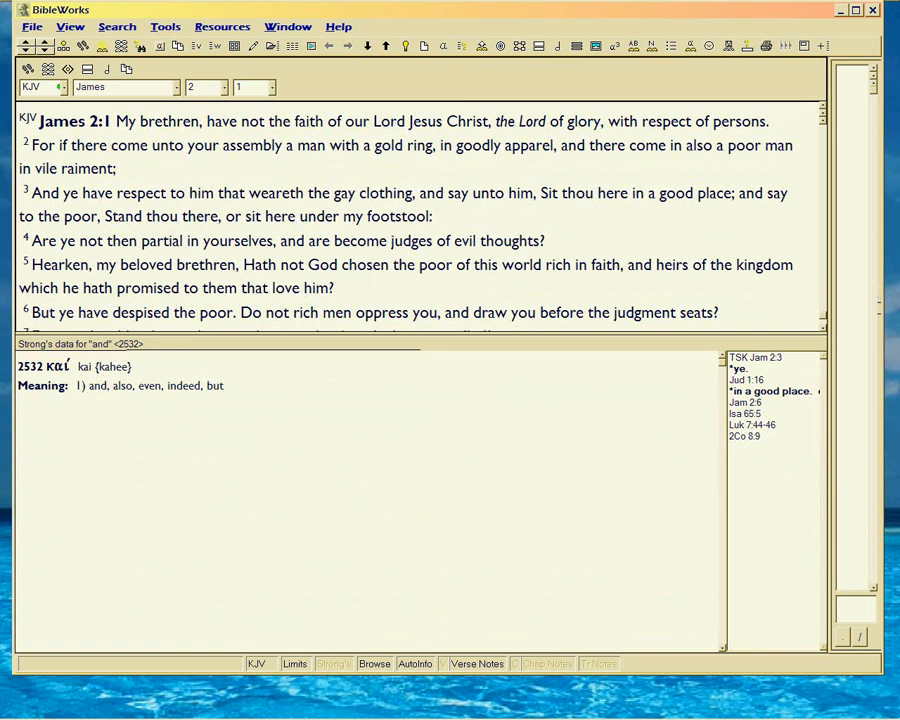
# Return to James 2:11–18 with the Strong's entry for ἀδελφός ('brother') and its Geneva note.
pyautogui.click(284, 216)
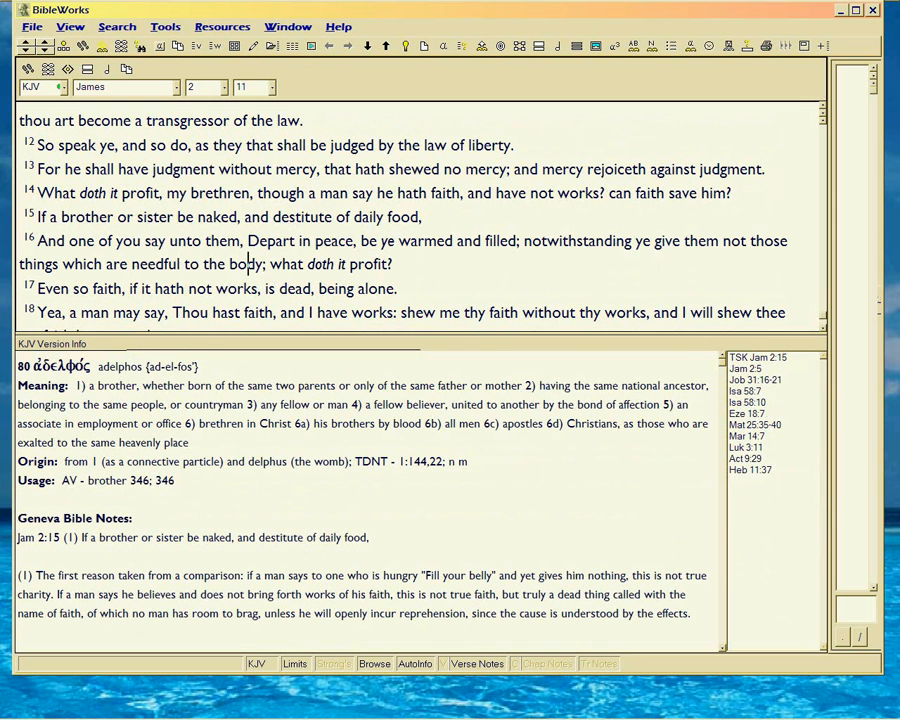
# Show Strong's entries for 'And', 'Depart' and 'filled' in verse 16, then the KJV notes for that verse.
pyautogui.click(44, 240)
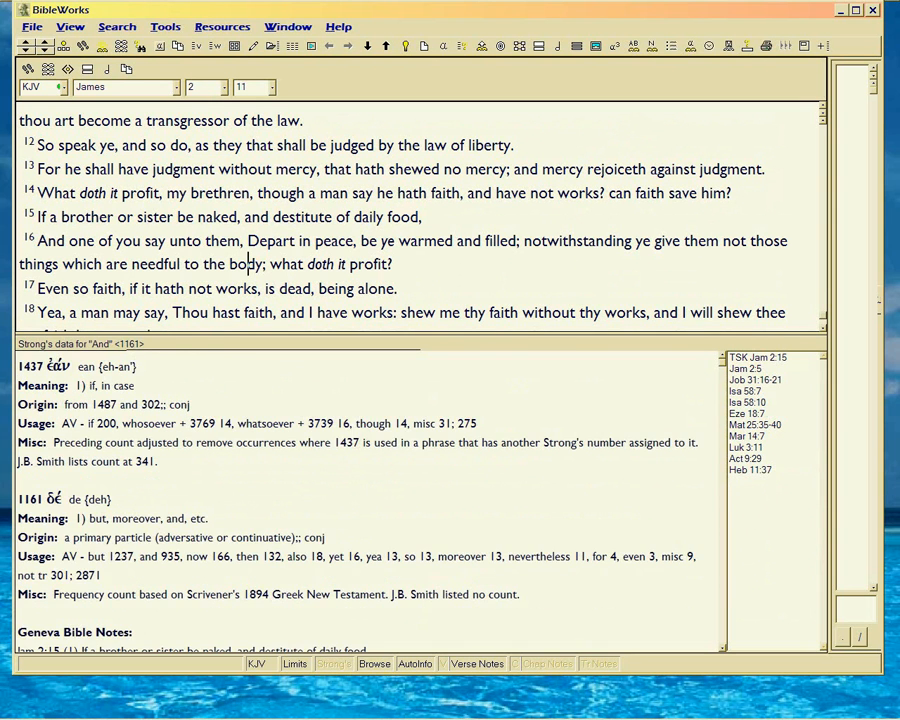
pyautogui.click(278, 240)
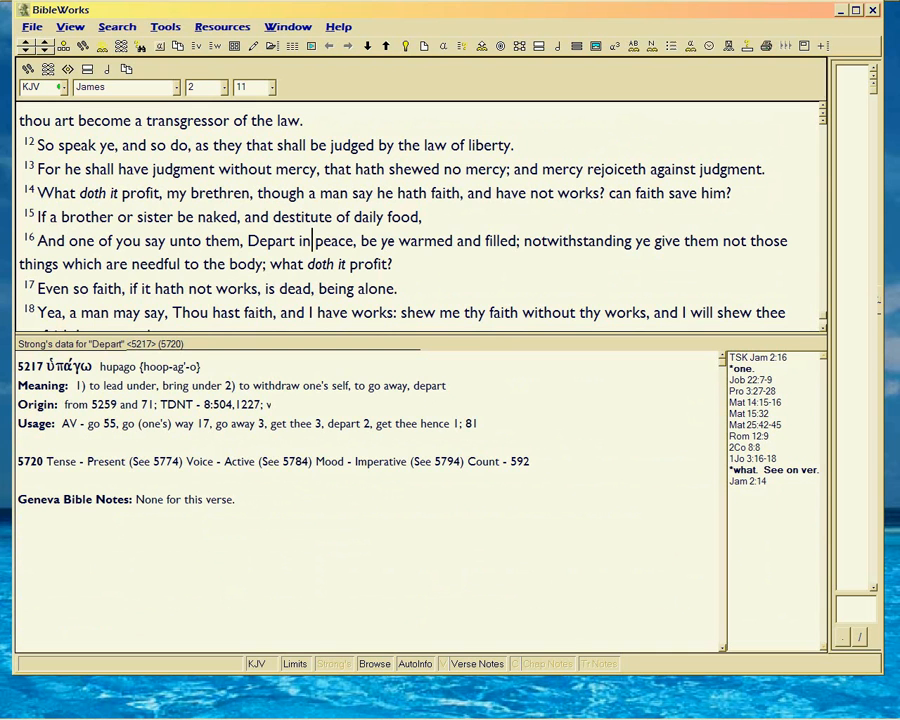
pyautogui.moveTo(256, 240); pyautogui.dragTo(530, 240)
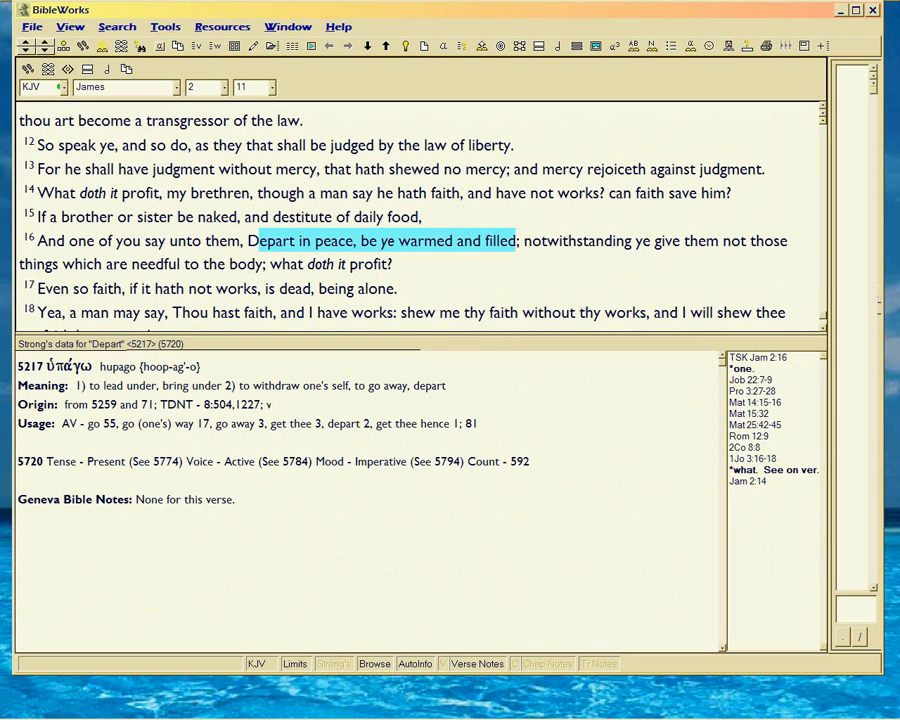
pyautogui.click(512, 240)
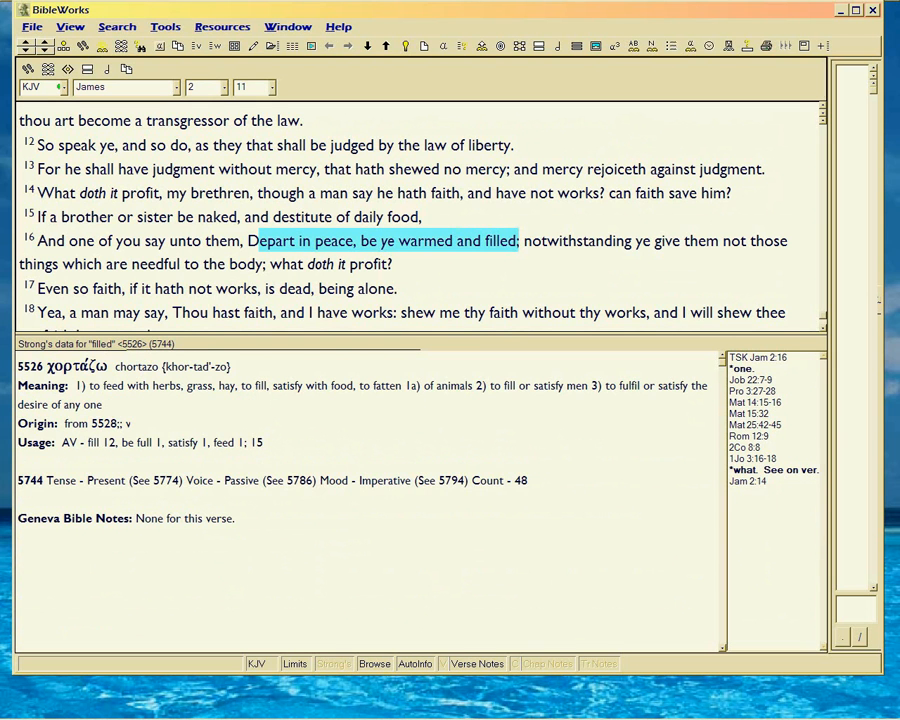
pyautogui.click(264, 240)
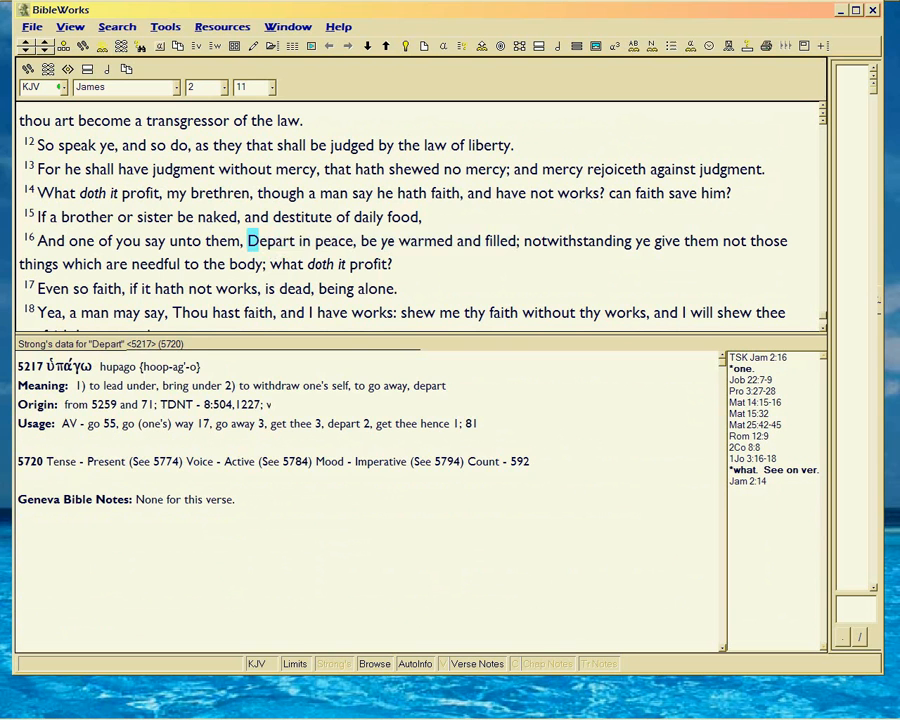
pyautogui.click(508, 240)
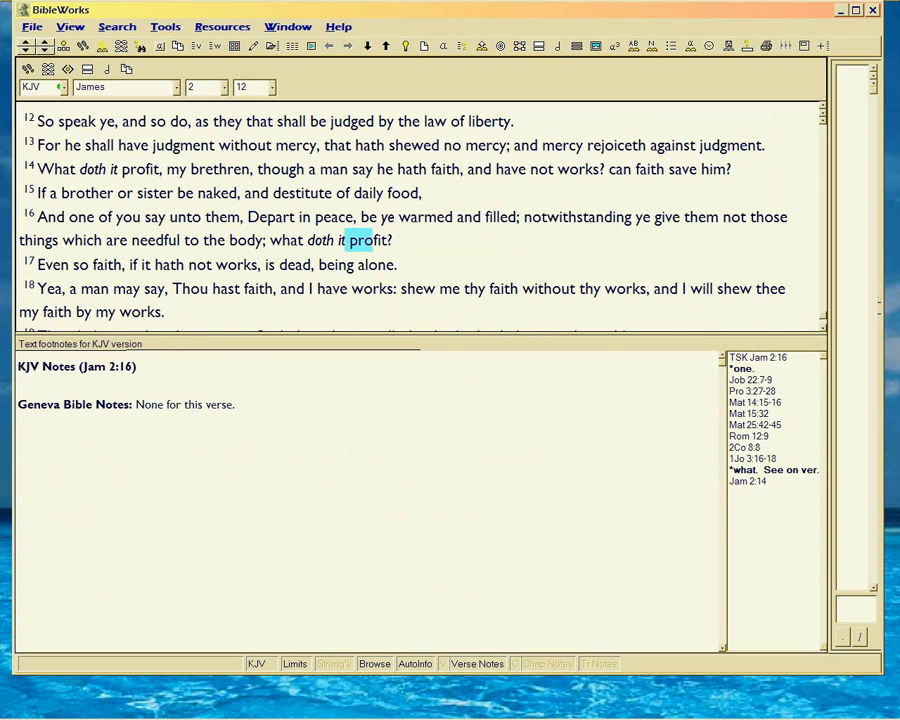
# Show Strong's entries for 'profit' and 'food' in verses 15–16, then 'faith', 'works' and 'not' from verse 14.
pyautogui.click(368, 240)
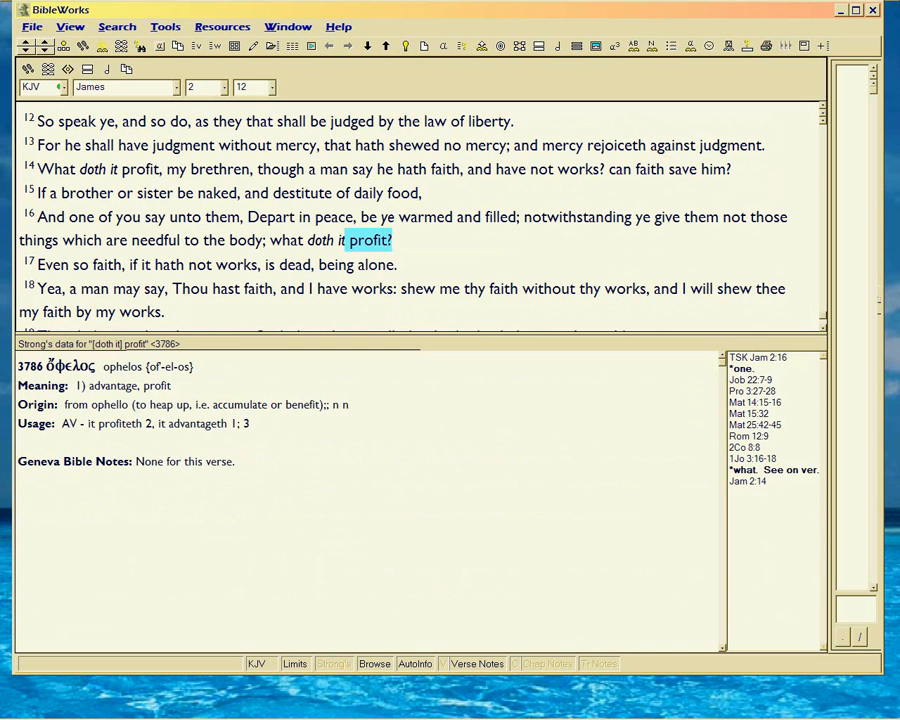
pyautogui.click(210, 192)
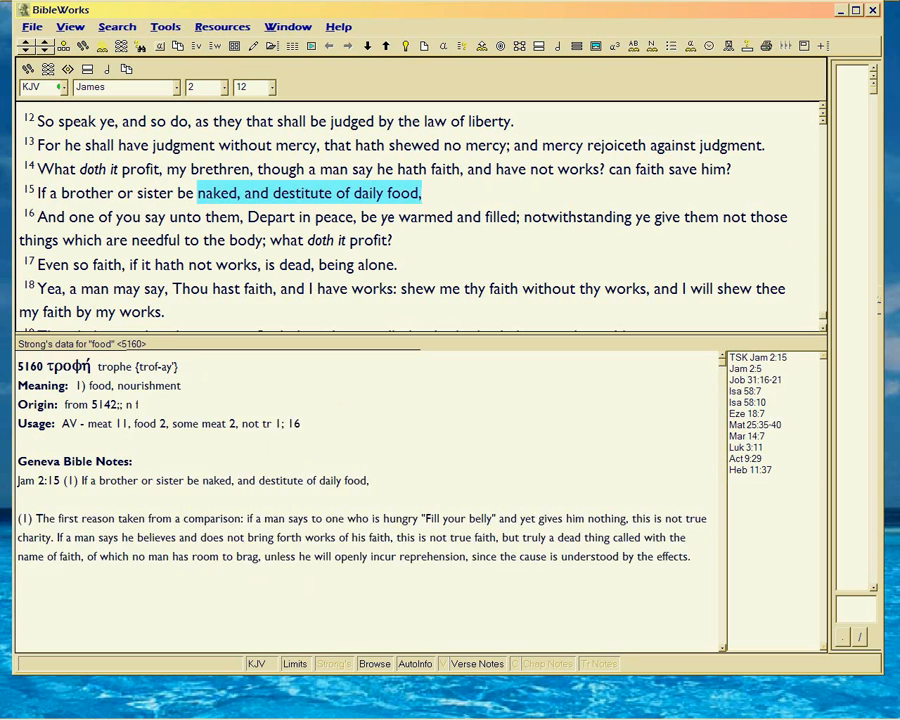
pyautogui.click(368, 240)
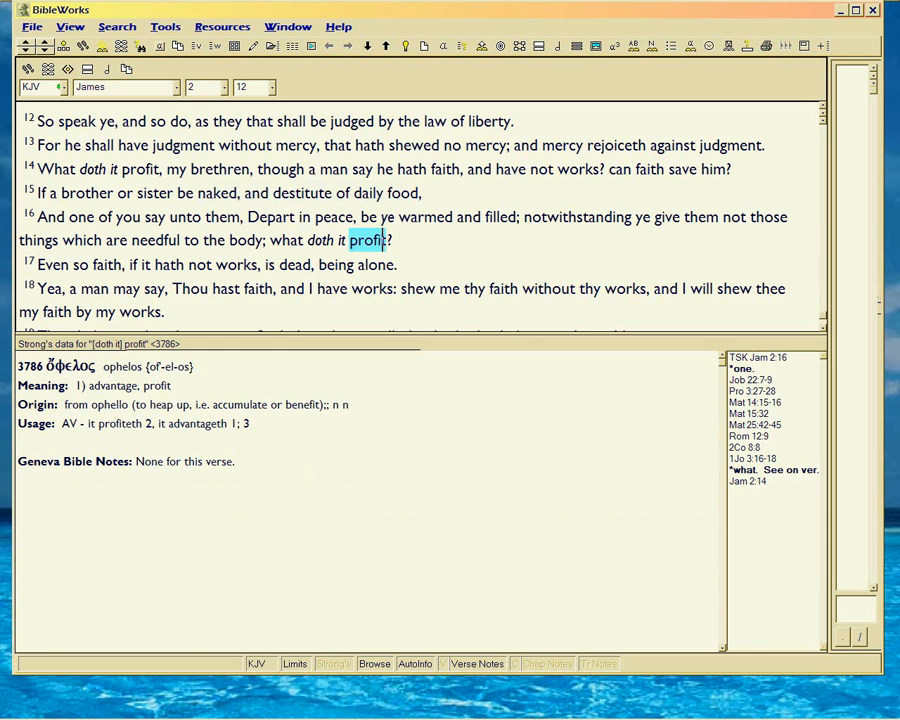
pyautogui.click(442, 168)
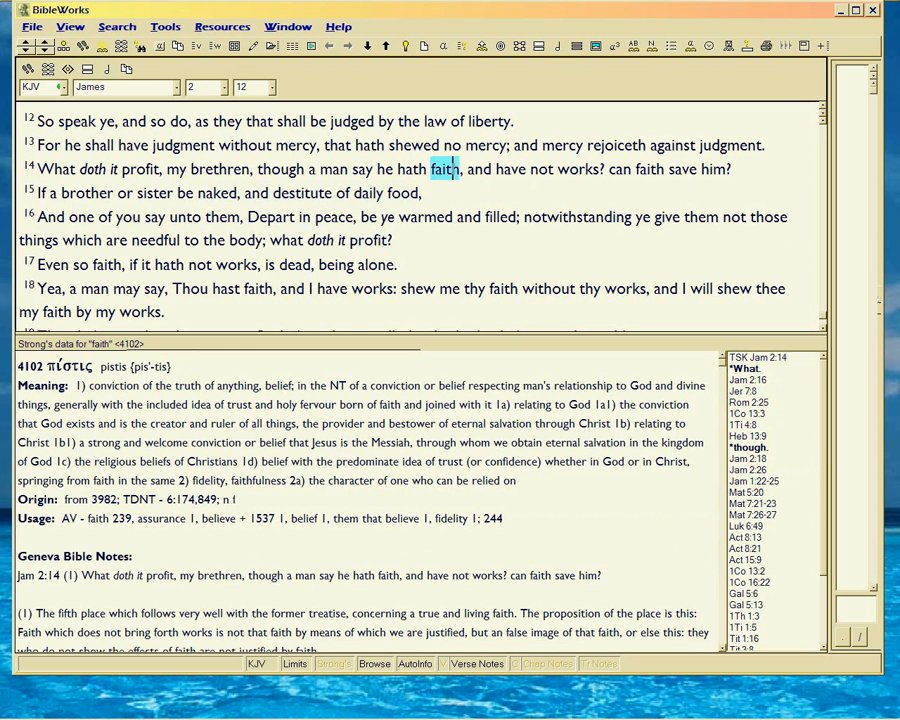
pyautogui.click(578, 168)
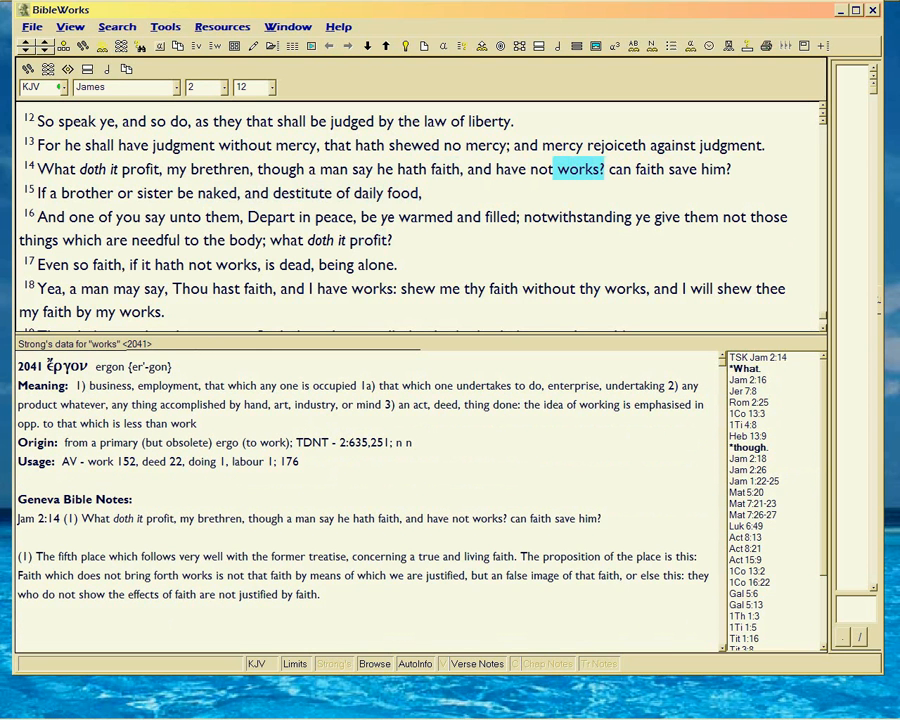
pyautogui.click(540, 168)
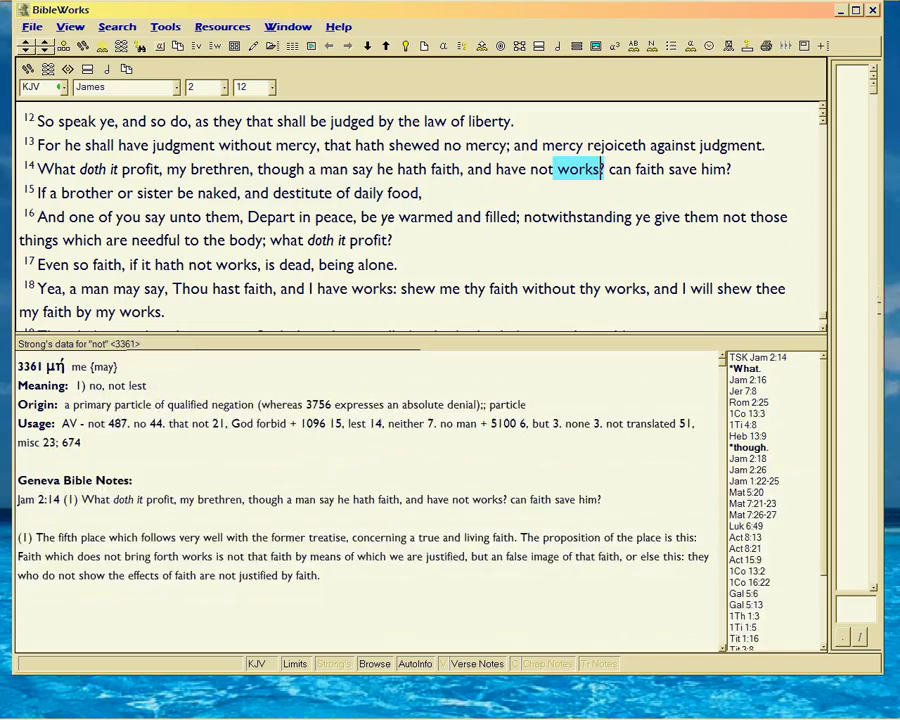